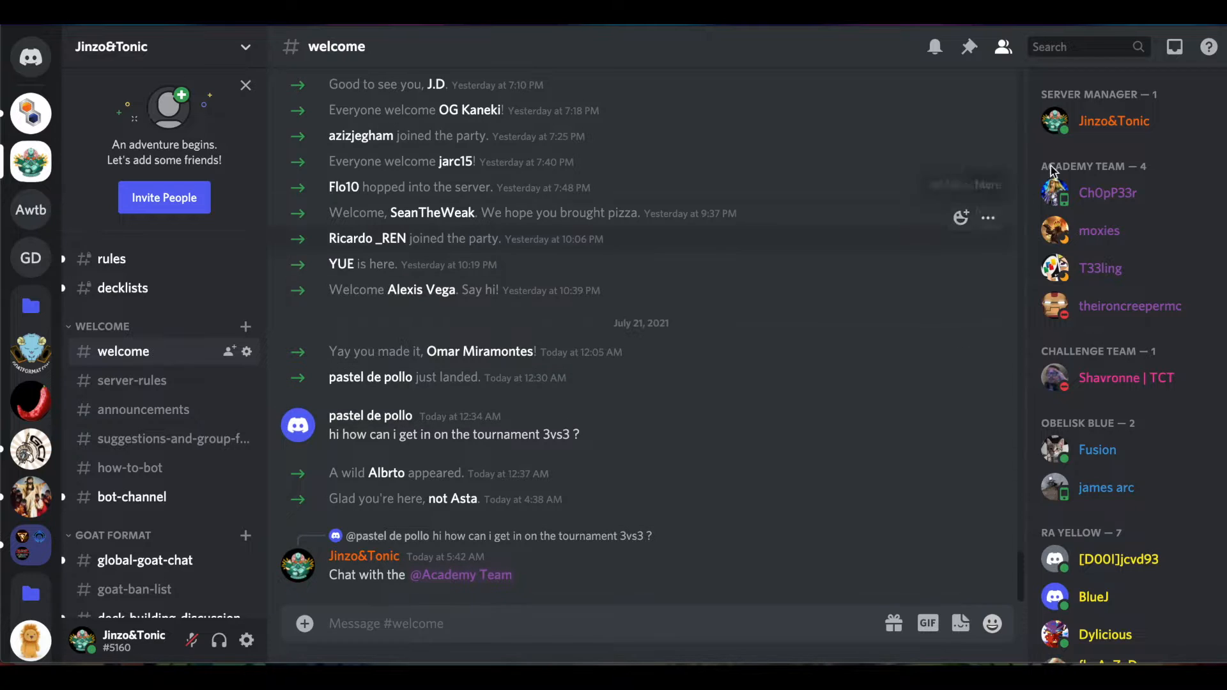
{"action": "mouse_move", "coordinate": [1056, 125]}
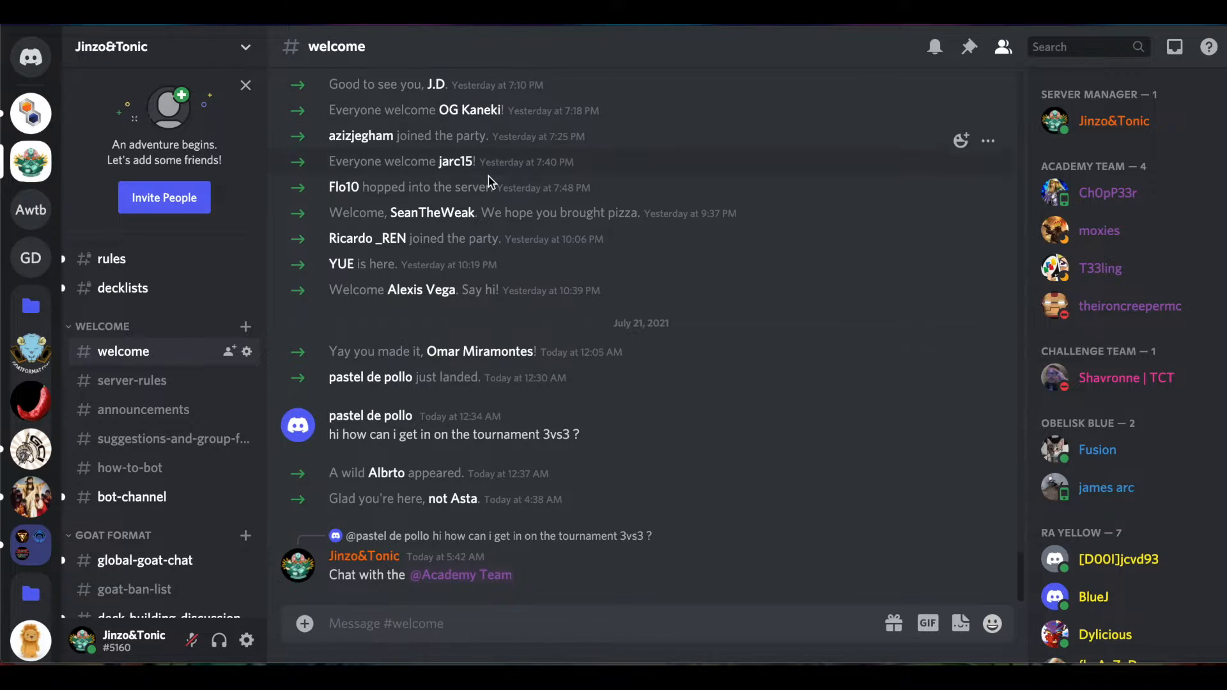
{"action": "mouse_move", "coordinate": [562, 264]}
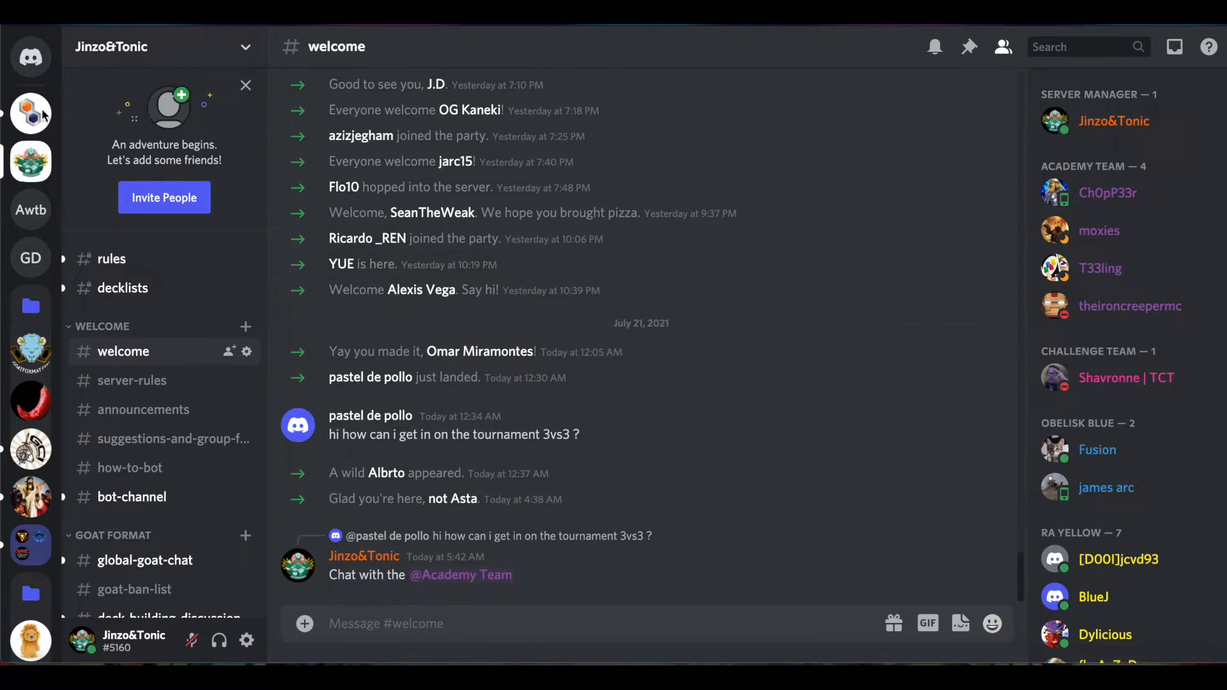
{"action": "mouse_move", "coordinate": [30, 161]}
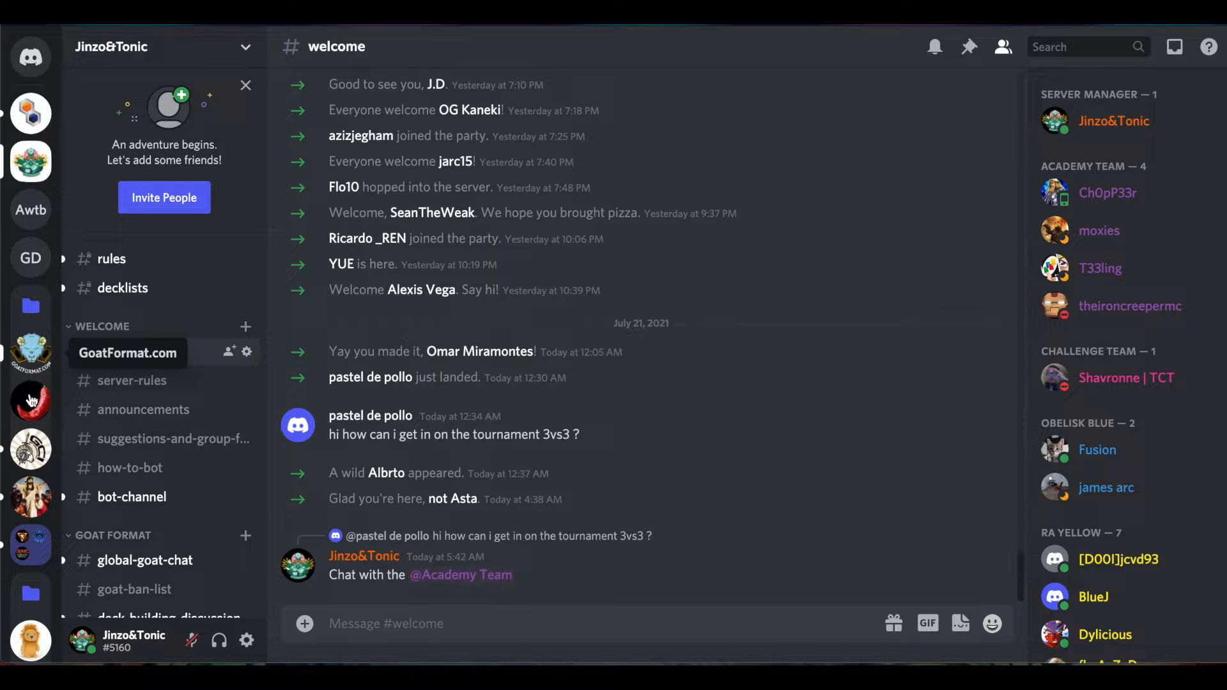
{"action": "mouse_move", "coordinate": [31, 402]}
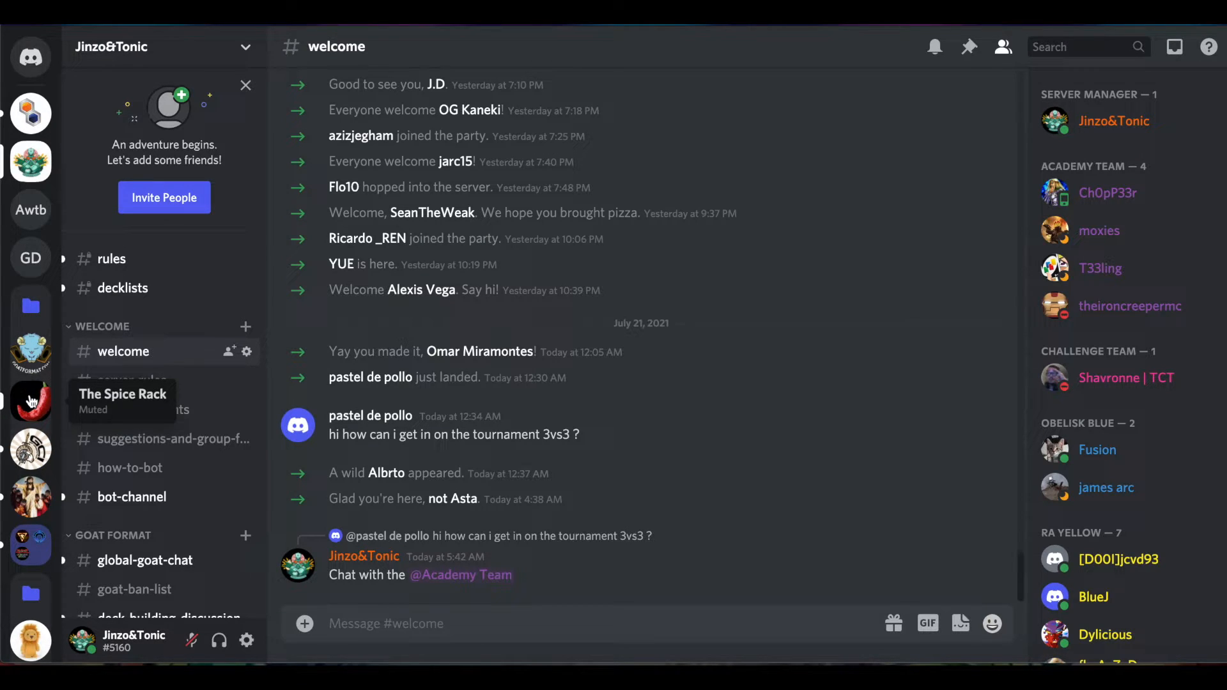
{"action": "mouse_move", "coordinate": [31, 162]}
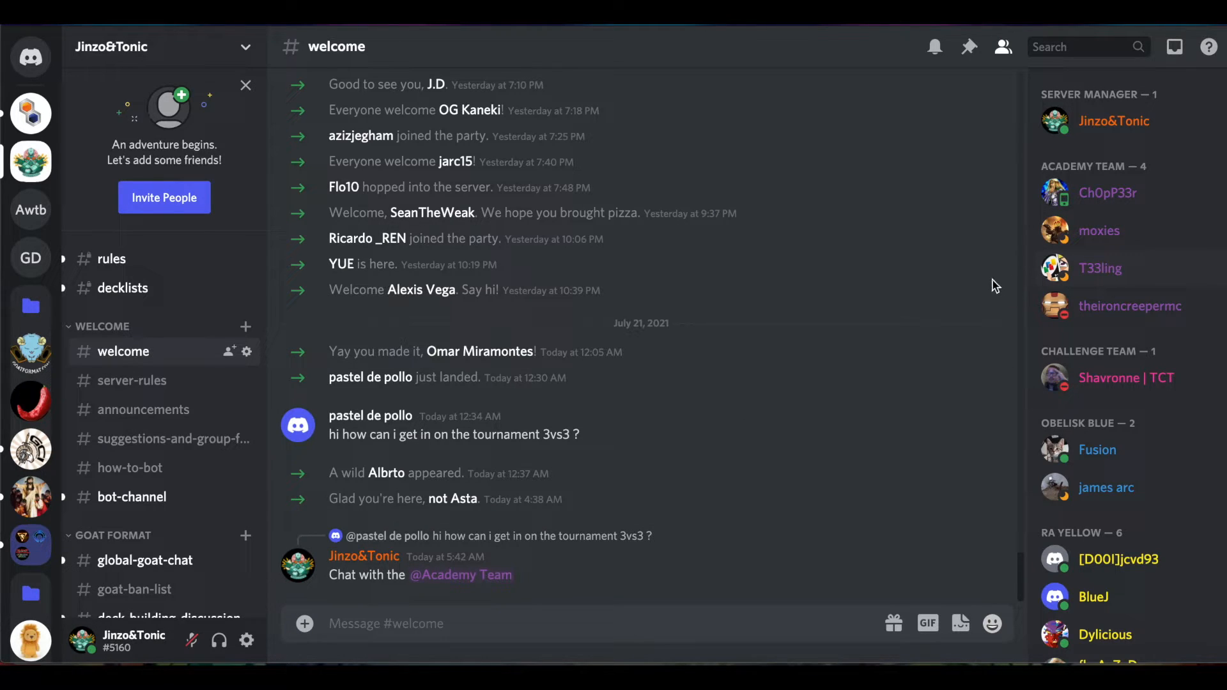
{"action": "mouse_move", "coordinate": [920, 320]}
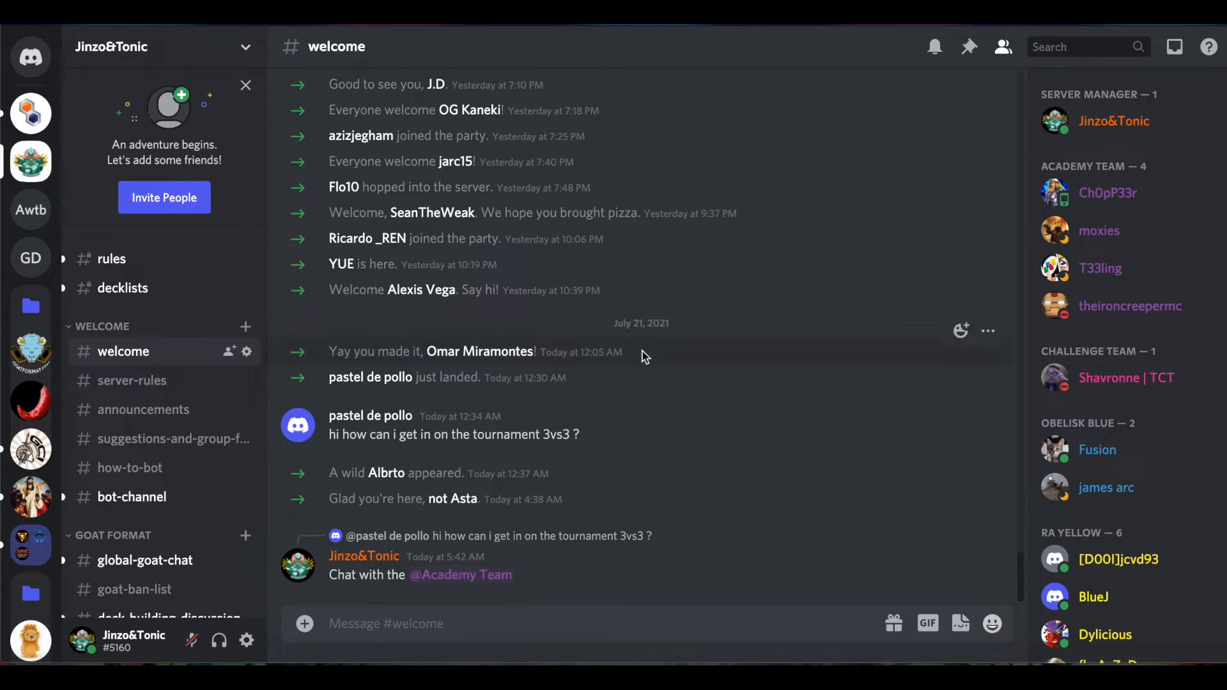
{"action": "mouse_move", "coordinate": [143, 409]}
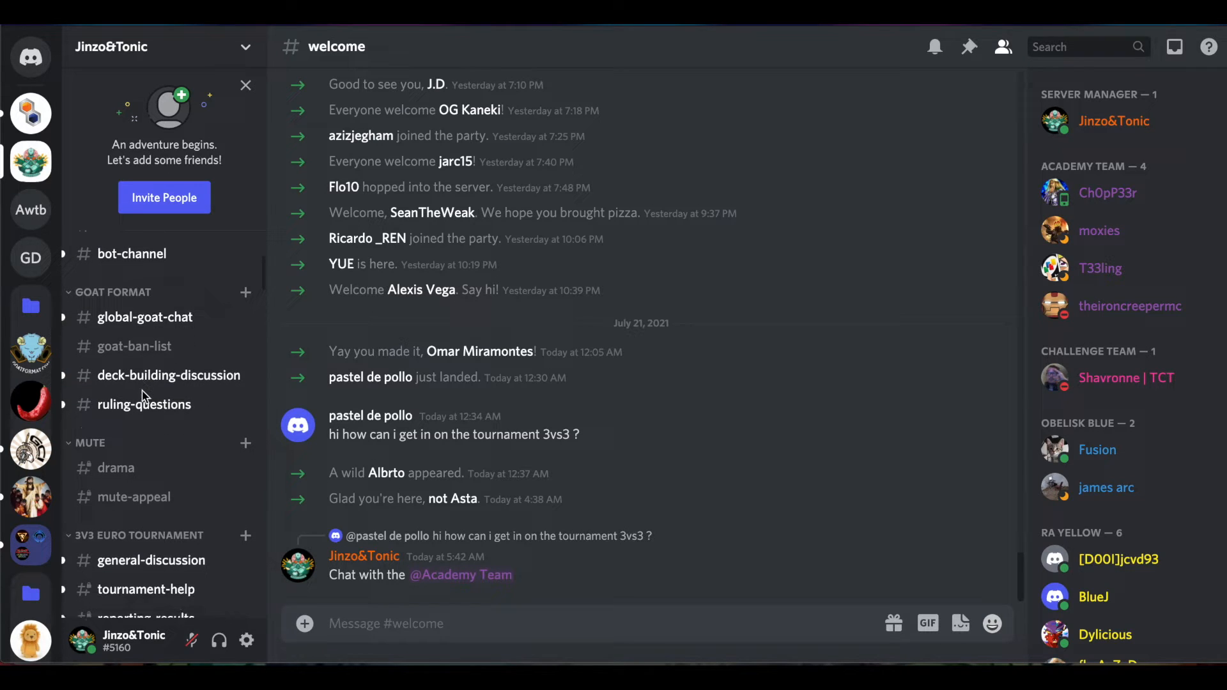
Step: Scroll the channel sidebar down past the Academy League channels toward the 3V3 Euro Tournament category
{"action": "scroll", "scroll_direction": "down", "scroll_amount": 3}
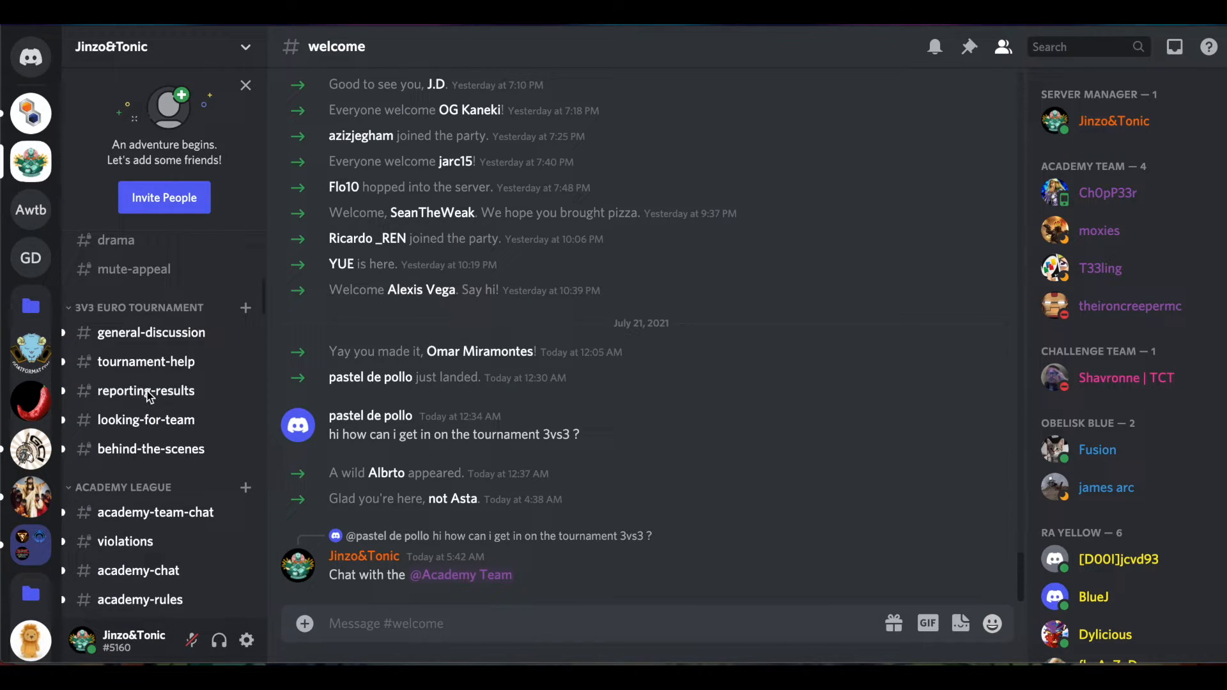
{"action": "mouse_move", "coordinate": [684, 387]}
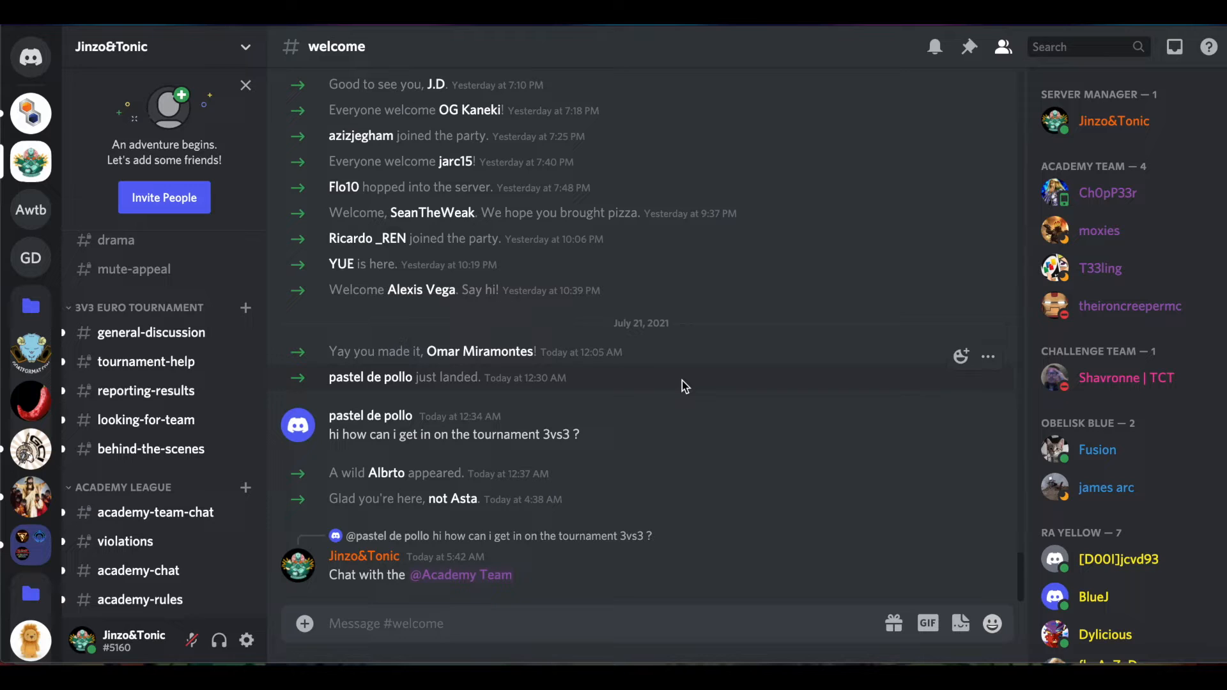
{"action": "mouse_move", "coordinate": [153, 332]}
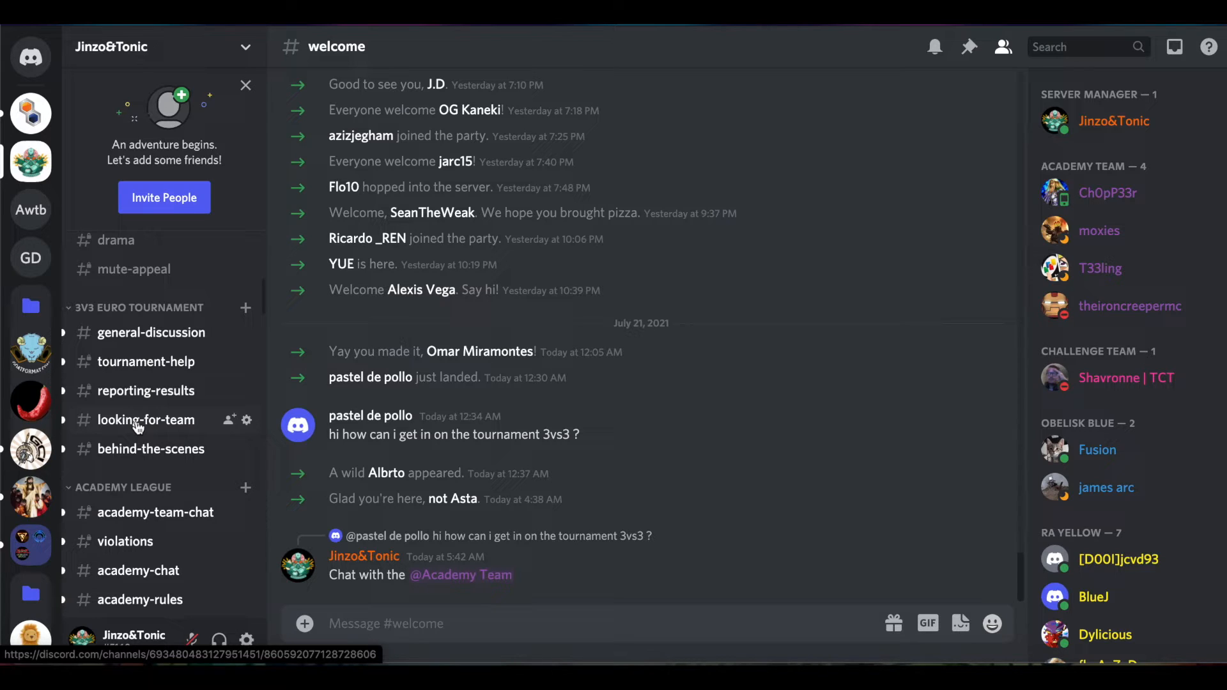
Step: Open #looking-for-team and scroll through the teammate-search posts
{"action": "left_click", "coordinate": [147, 421]}
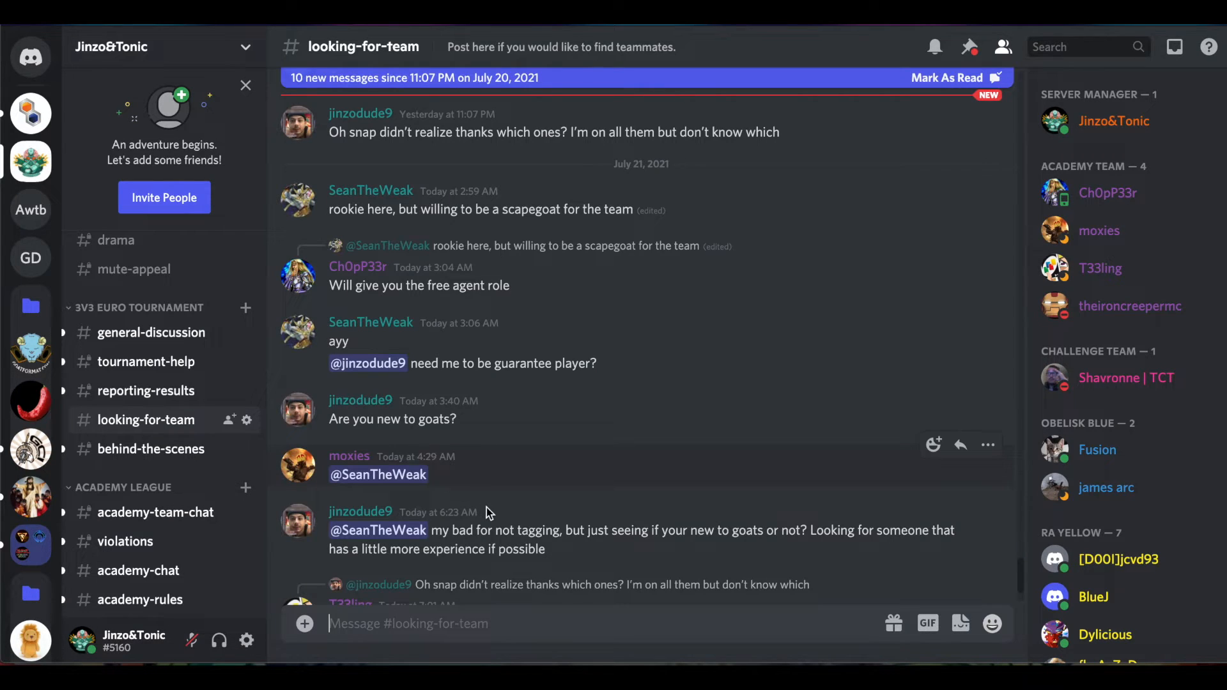
{"action": "scroll", "scroll_direction": "down", "scroll_amount": 3}
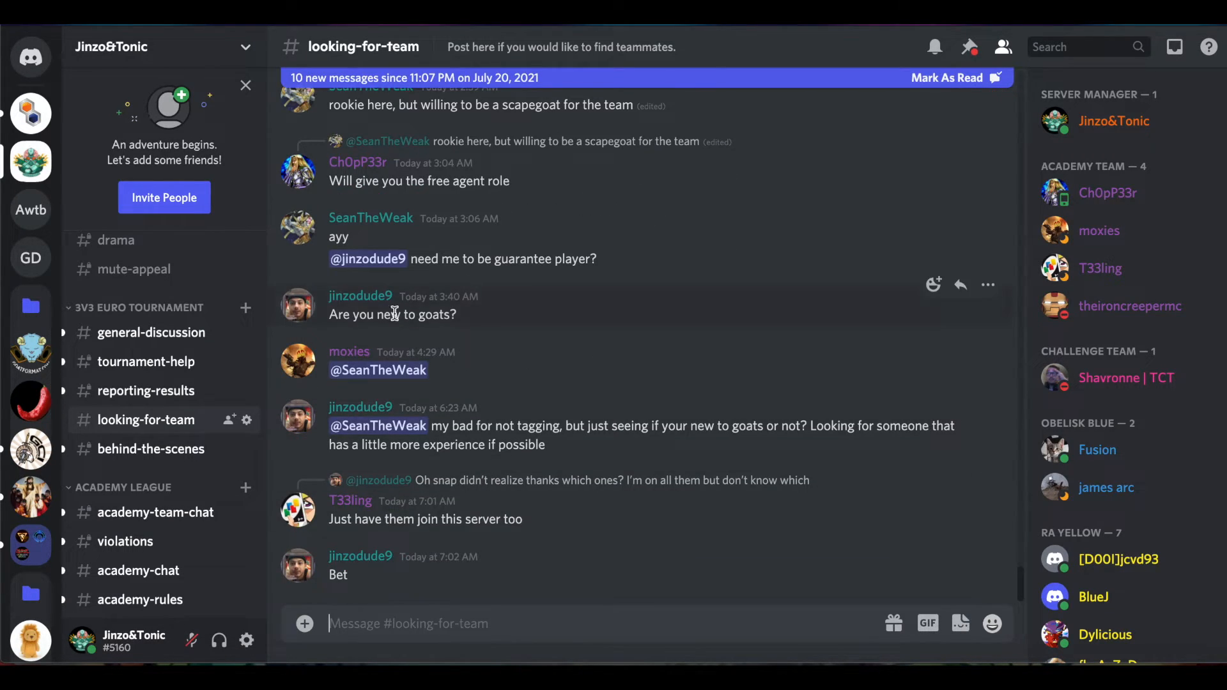
{"action": "mouse_move", "coordinate": [532, 421]}
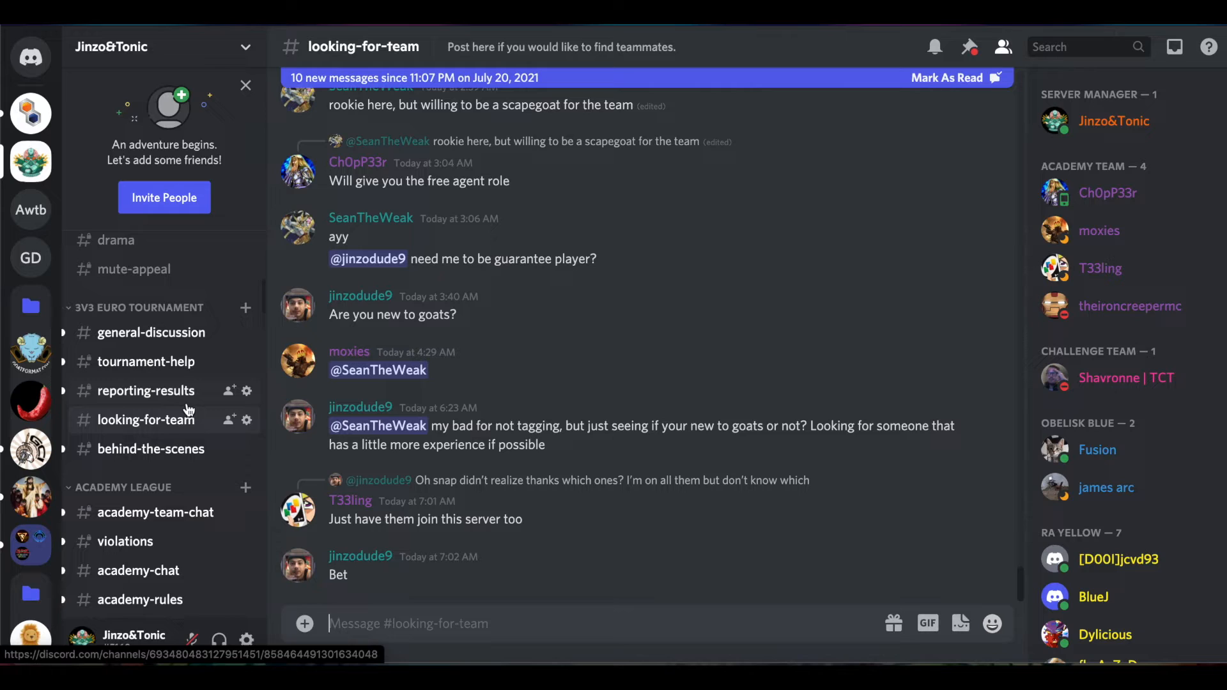
{"action": "mouse_move", "coordinate": [147, 362]}
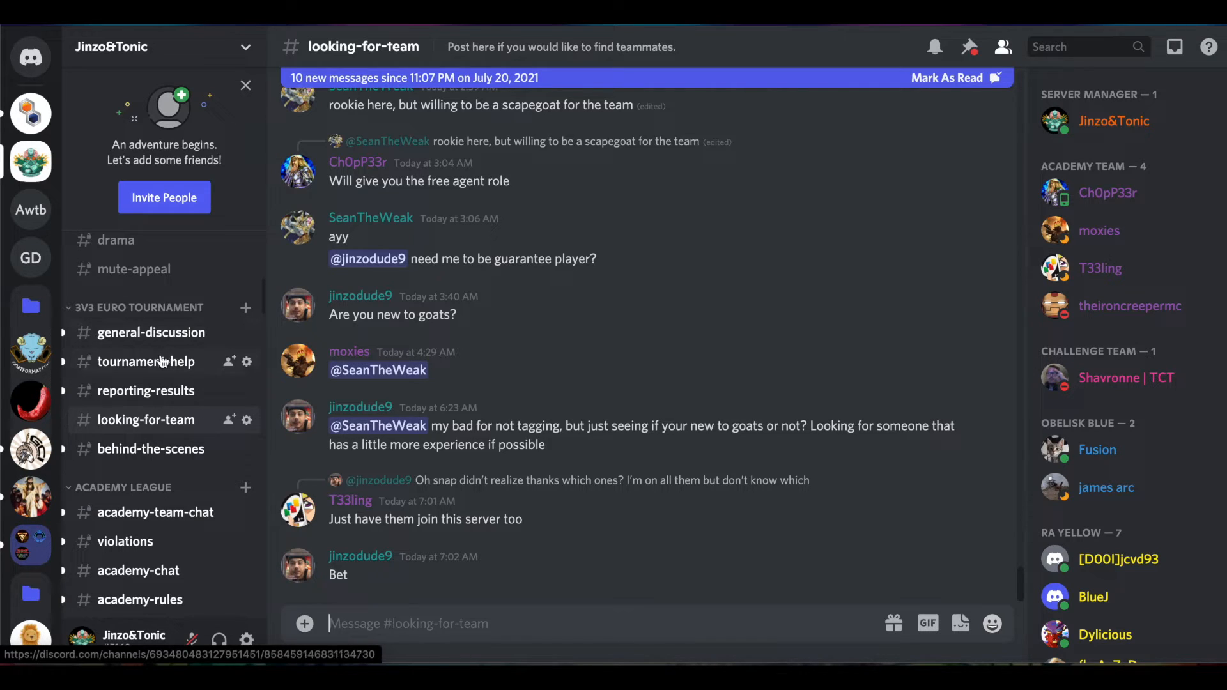